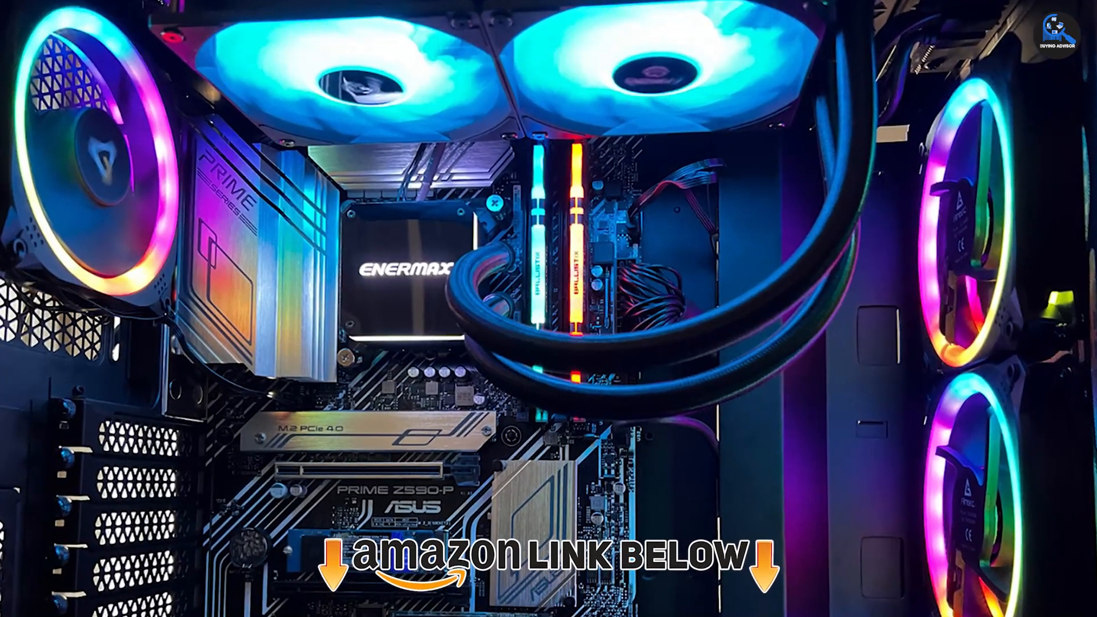
{"action": "left_click", "coordinate": [956, 559]}
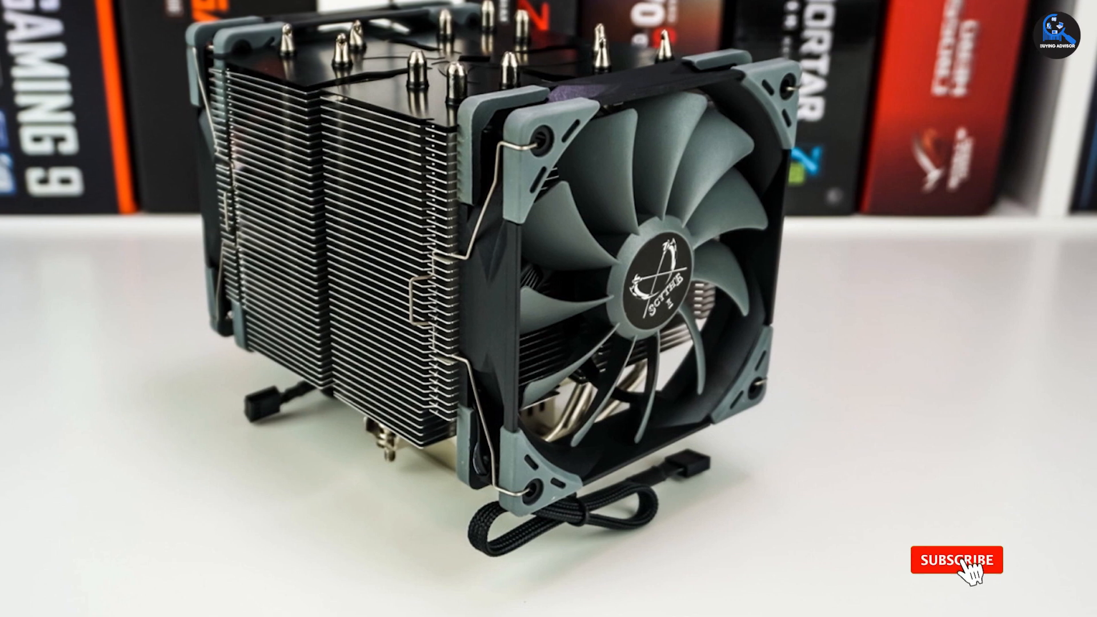
{"action": "left_click", "coordinate": [957, 560]}
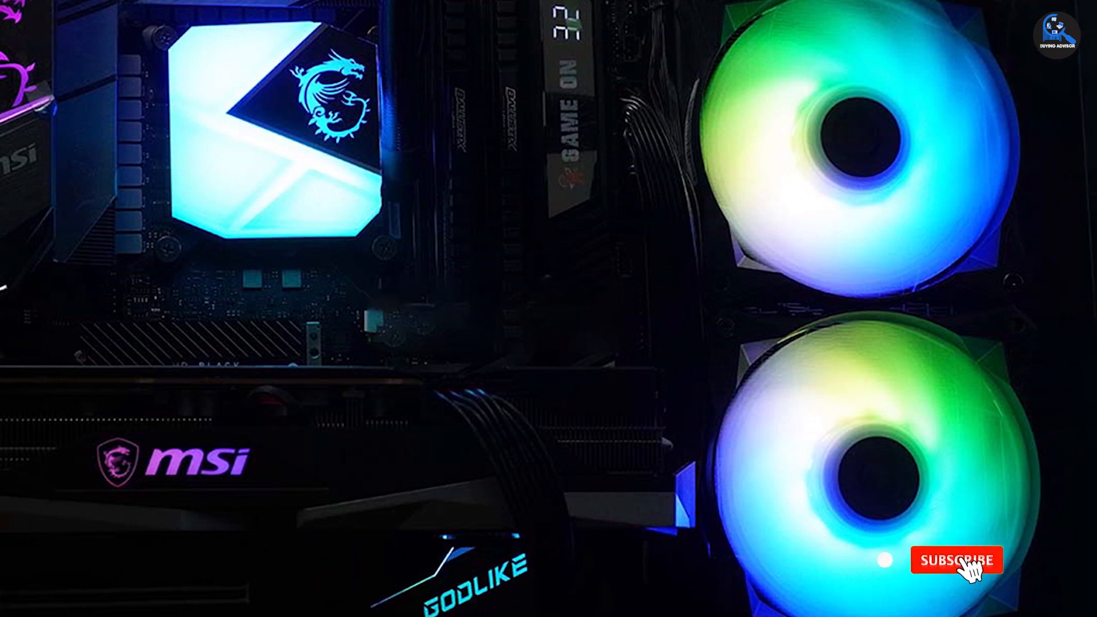
{"action": "left_click", "coordinate": [956, 559]}
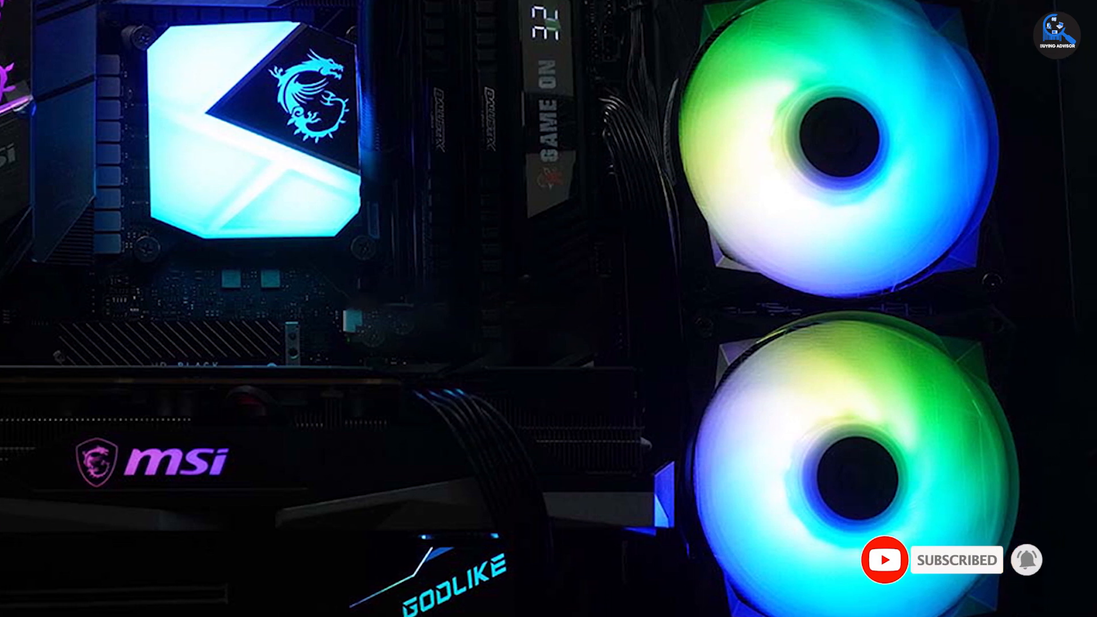